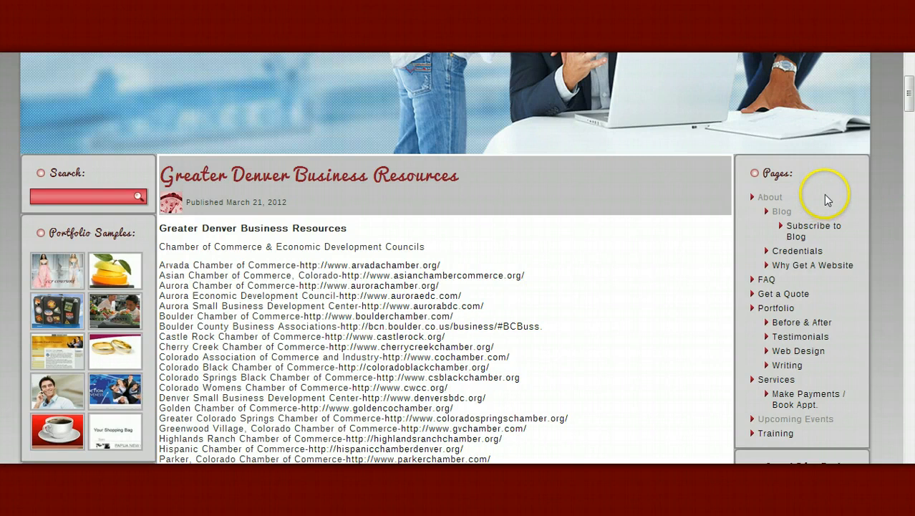
Read past the Greater Denver Business Resources and Return on Investment posts to the '14 Factors' video.
scroll("down", 3)
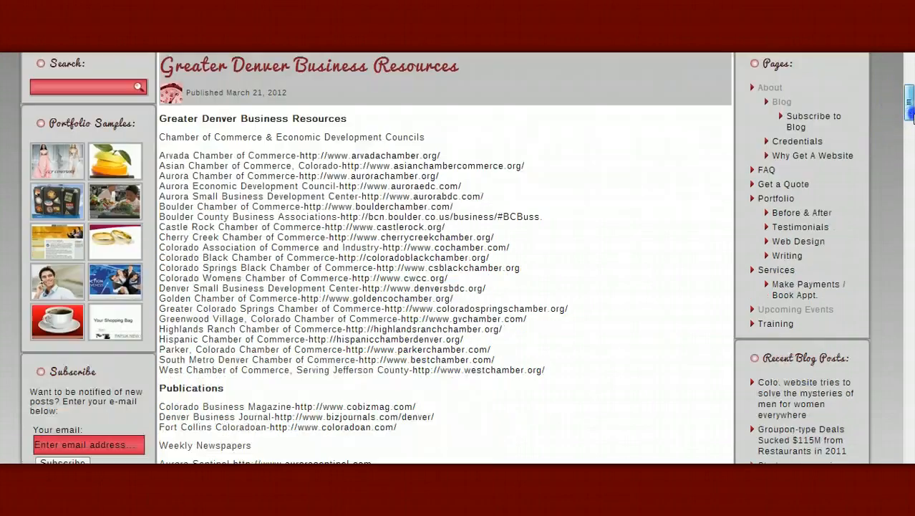
scroll("down", 3)
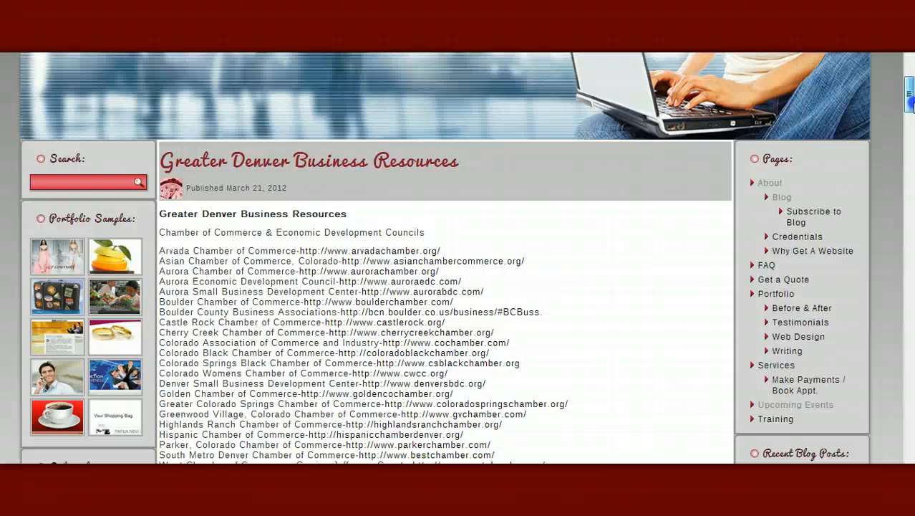
scroll("down", 3)
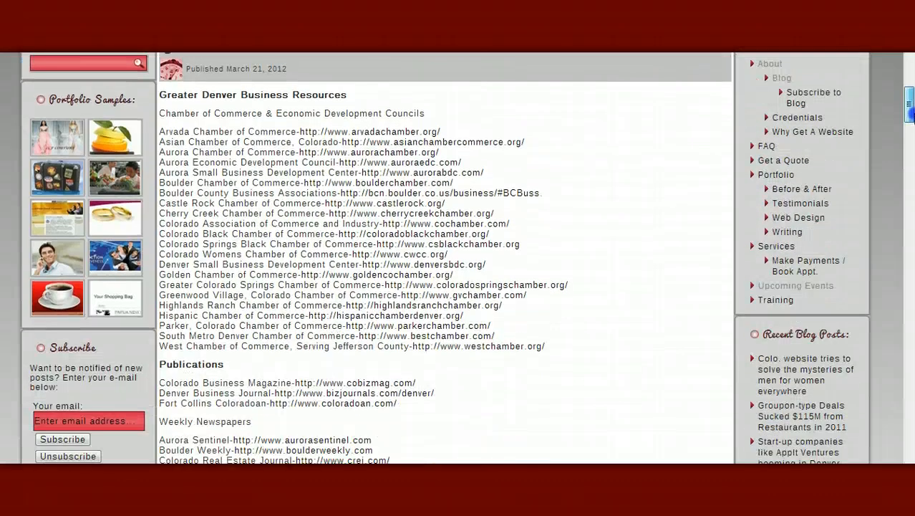
scroll("down", 3)
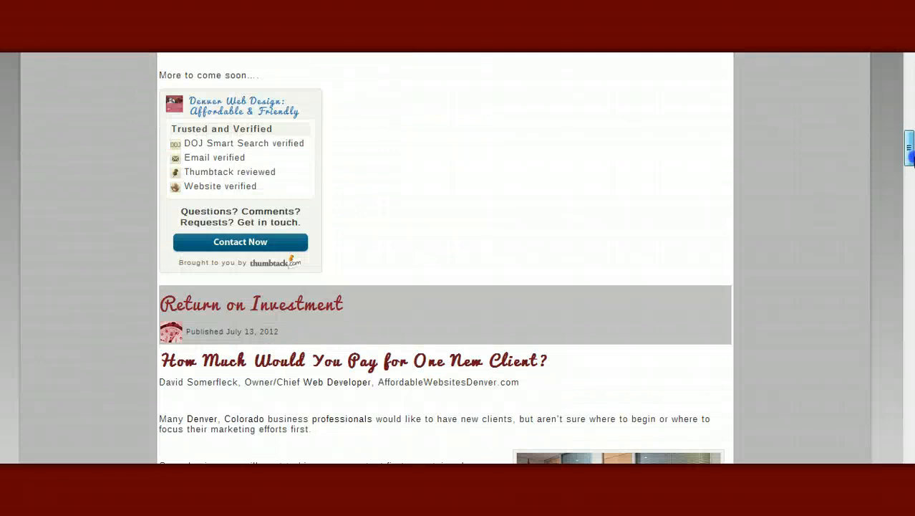
scroll("down", 3)
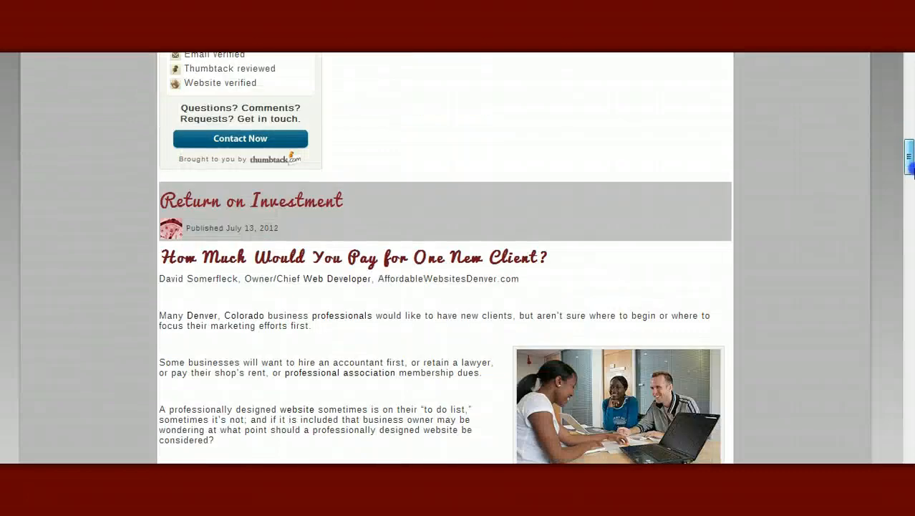
scroll("down", 3)
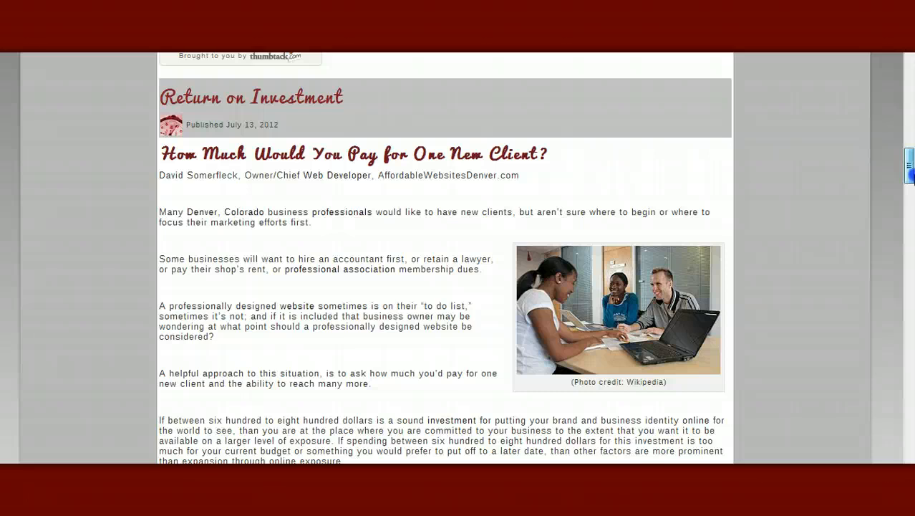
scroll("down", 3)
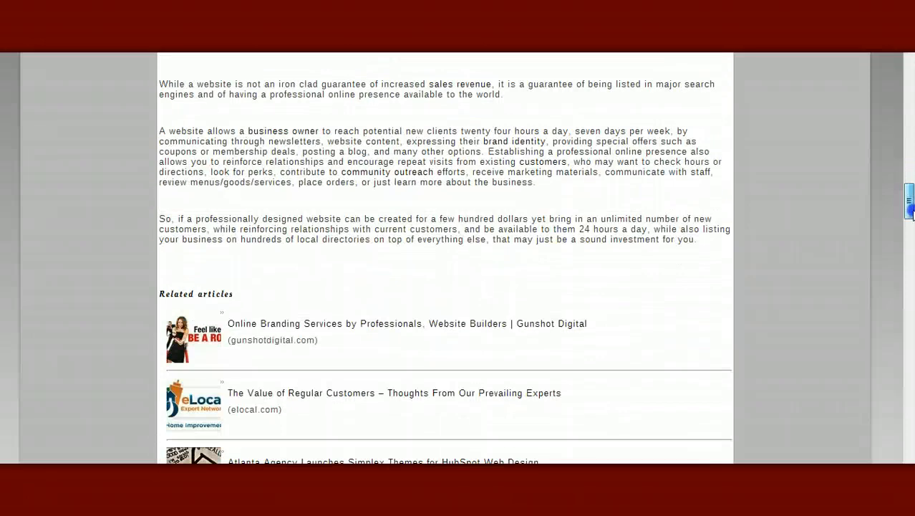
scroll("down", 3)
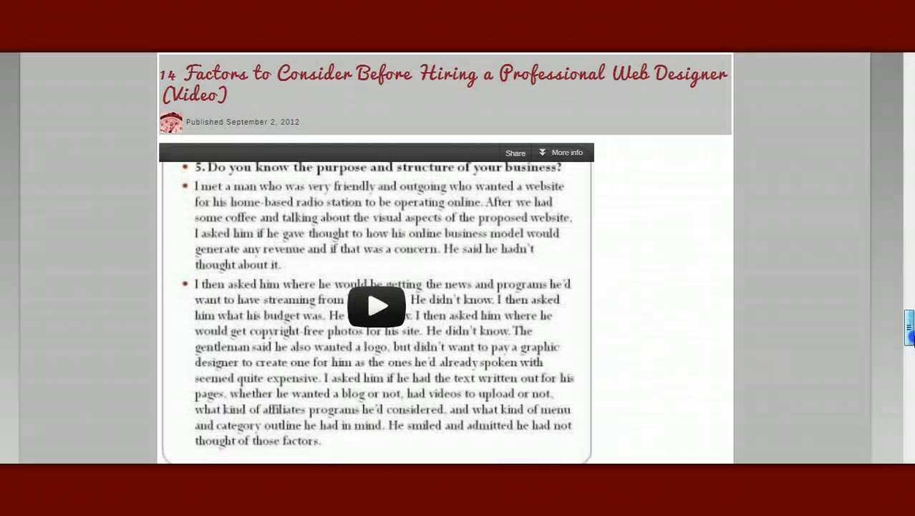
Return toward the top and choose Subscribe to Blog from the About > Blog menu.
scroll("down", 3)
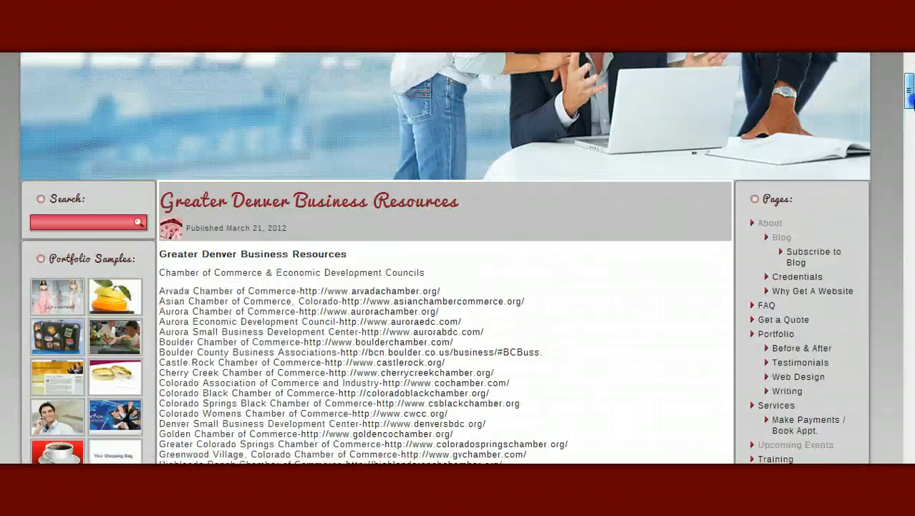
scroll("up", 3)
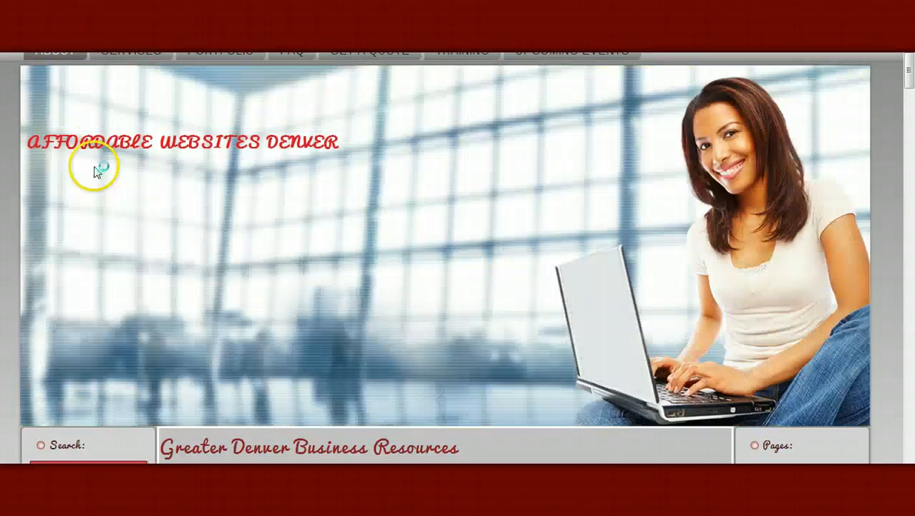
scroll("down", 3)
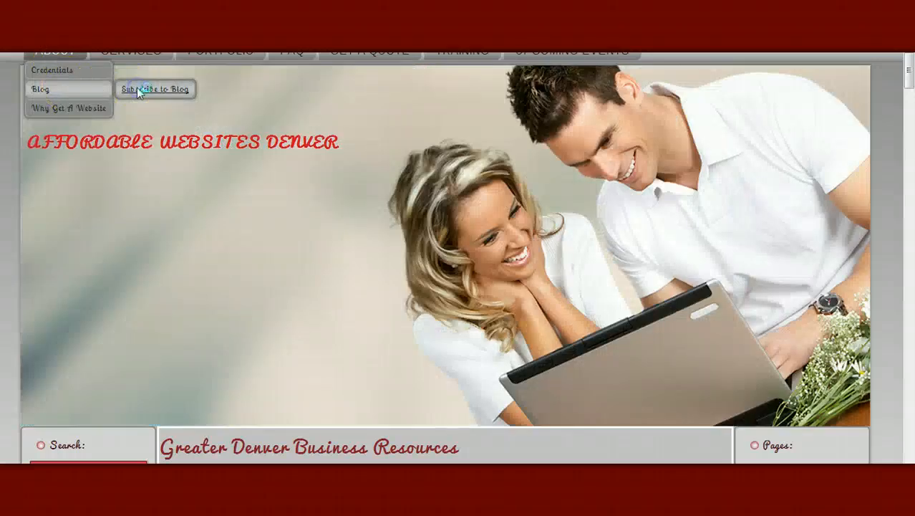
left_click(155, 89)
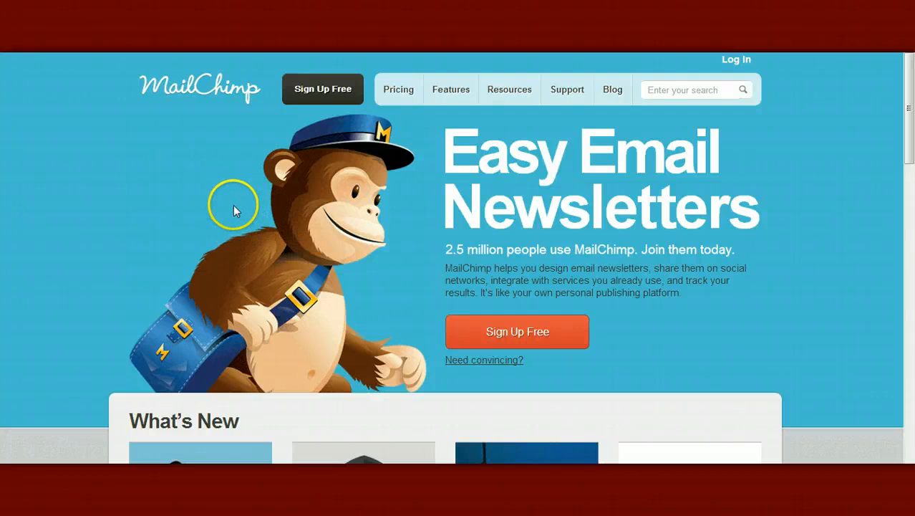
mouse_move(537, 331)
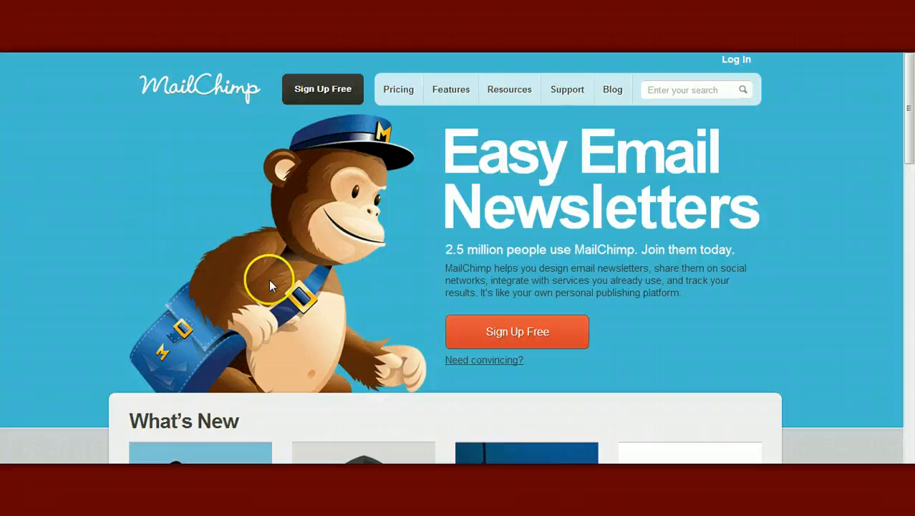
mouse_move(285, 329)
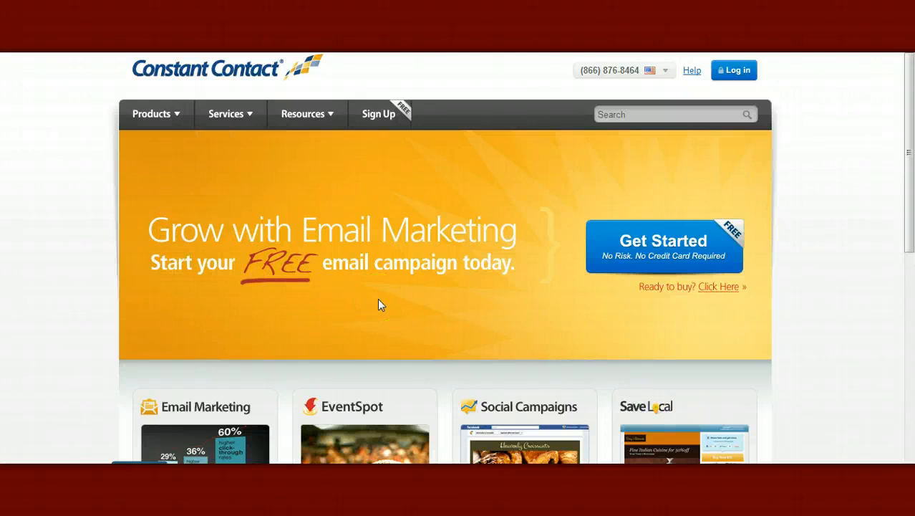
mouse_move(66, 278)
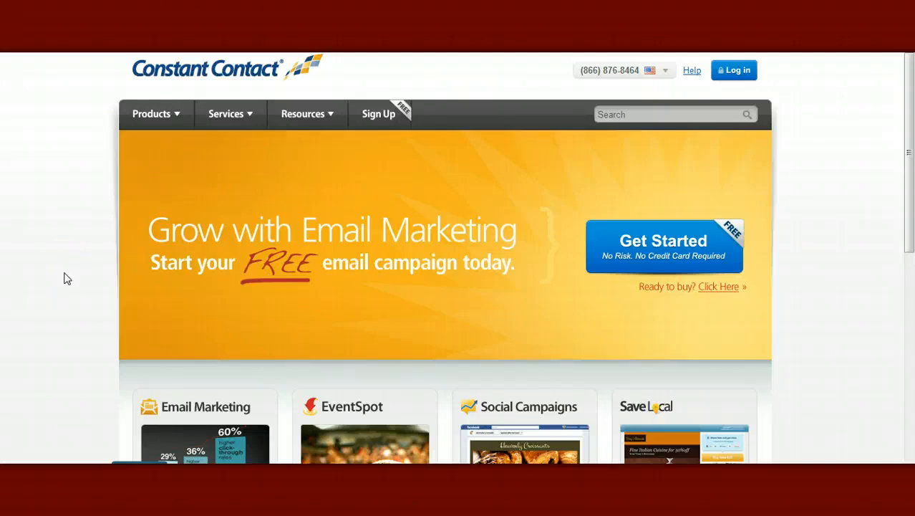
Scroll down to the Email Marketing, EventSpot, Social Campaigns and SaveLocal panels, then back up.
scroll("down", 3)
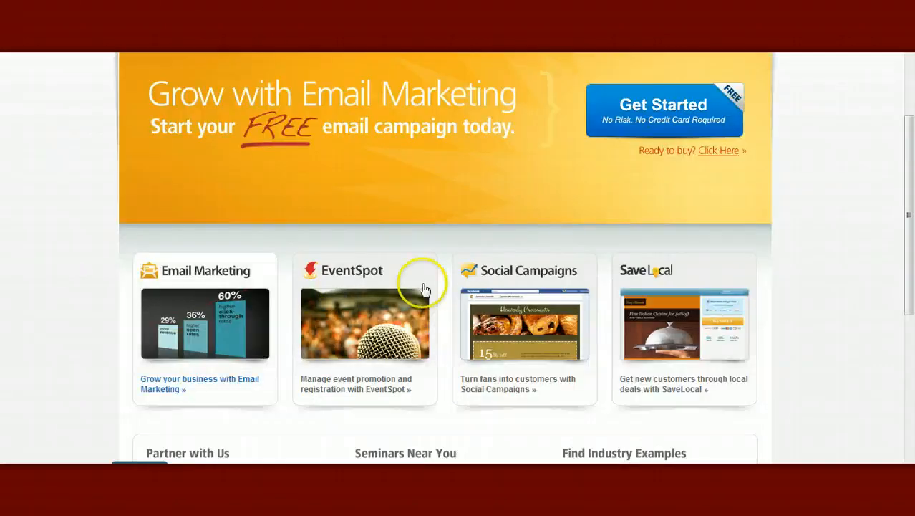
mouse_move(141, 321)
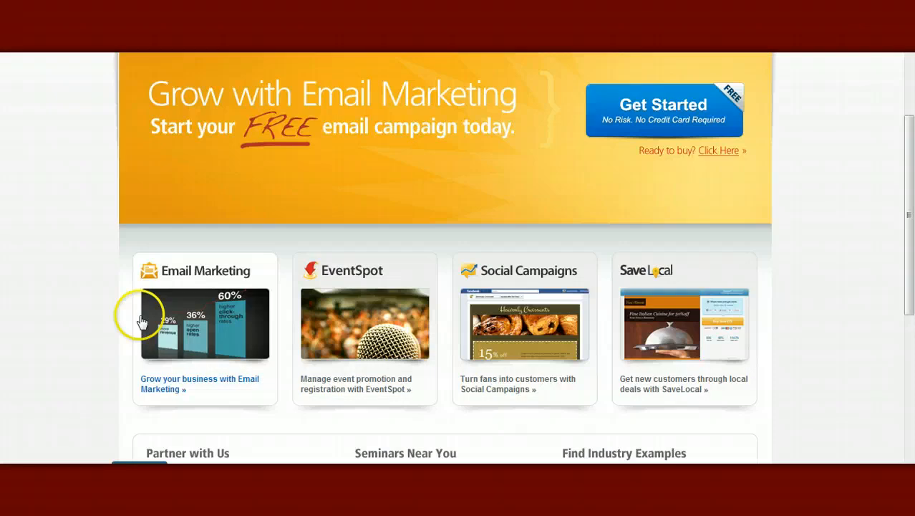
scroll("up", 3)
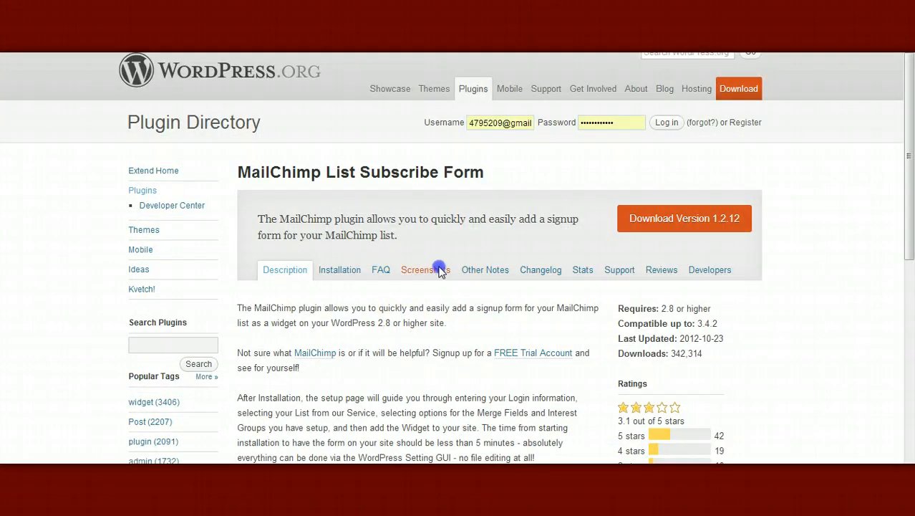
Browse the MailChimp List Subscribe Form screenshots, then go to its support forum.
left_click(422, 269)
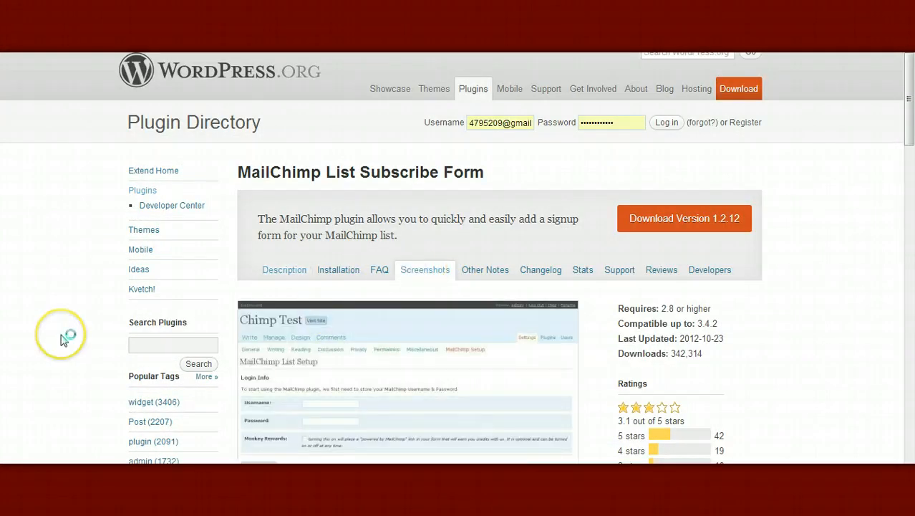
scroll("down", 3)
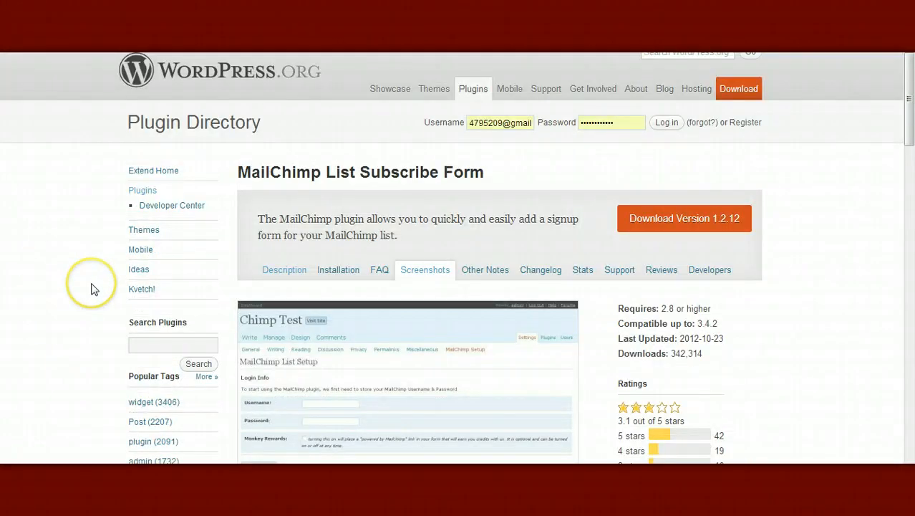
scroll("down", 3)
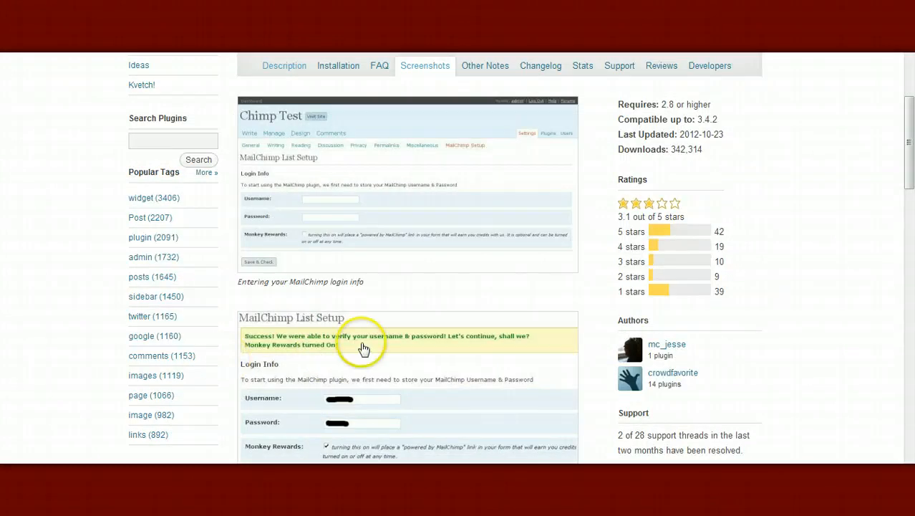
mouse_move(143, 351)
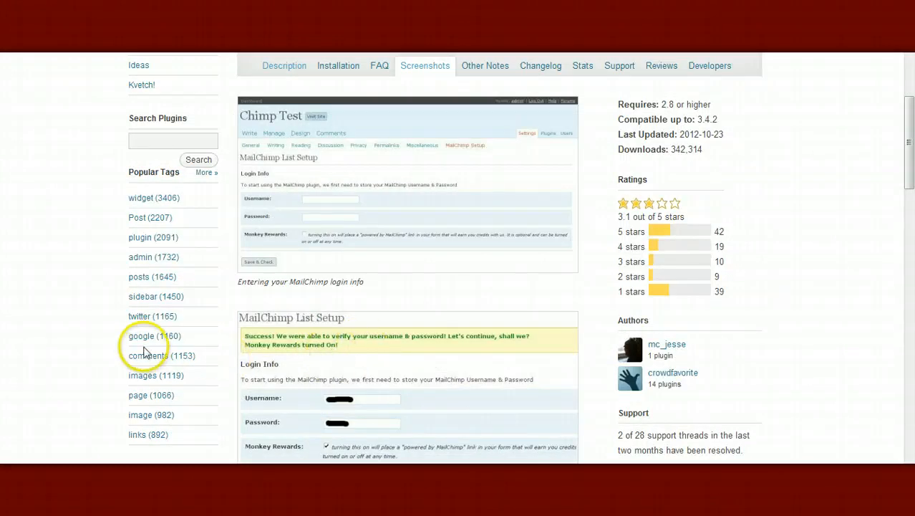
scroll("down", 3)
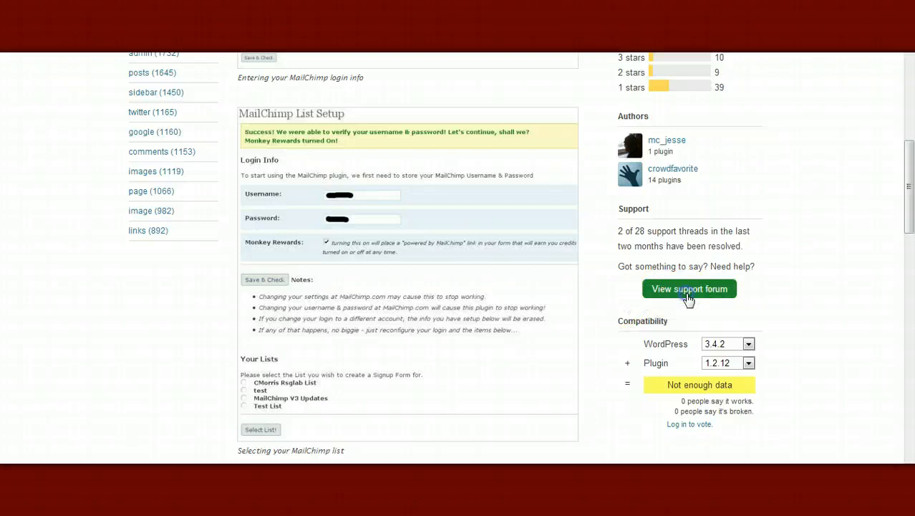
left_click(688, 289)
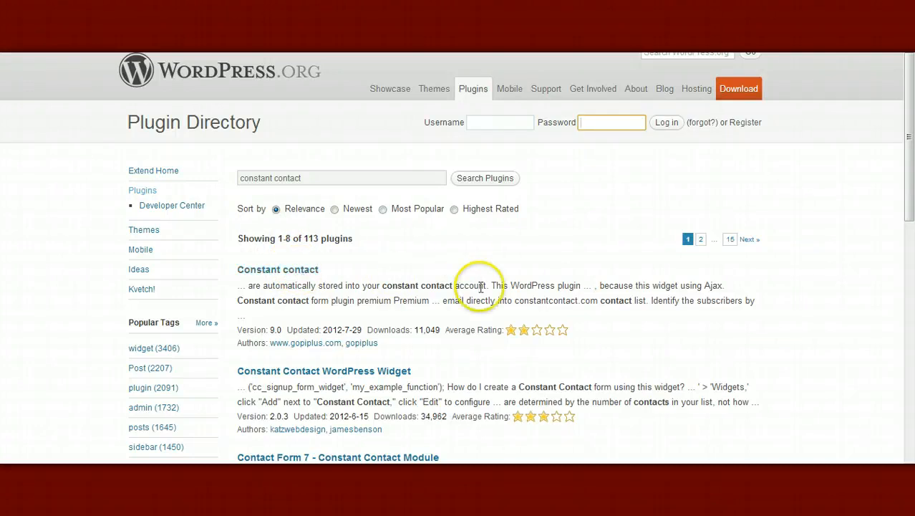
Scroll the Constant Contact search results and open the Constant contact plugin's details.
scroll("down", 3)
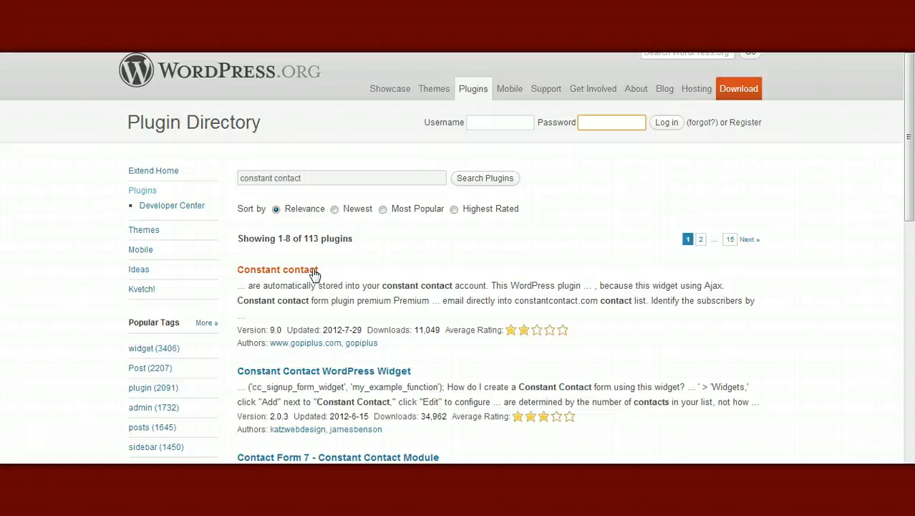
left_click(612, 122)
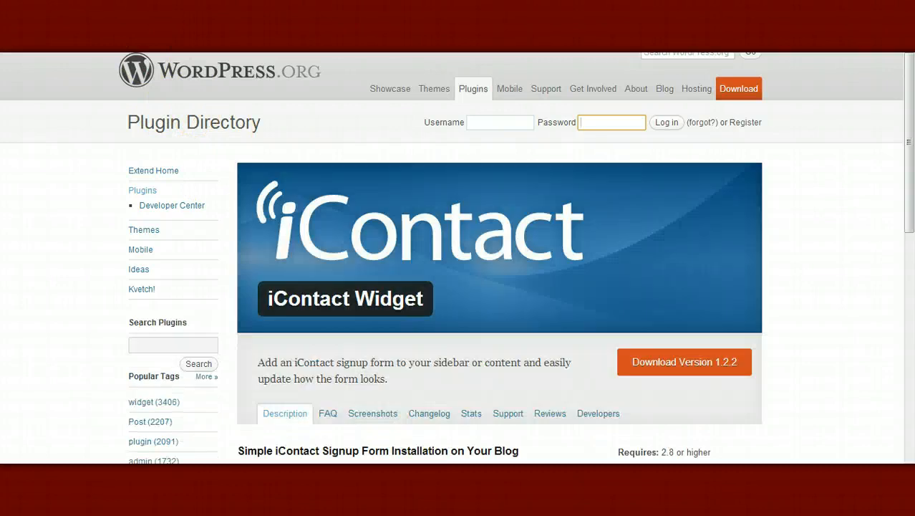
mouse_move(215, 278)
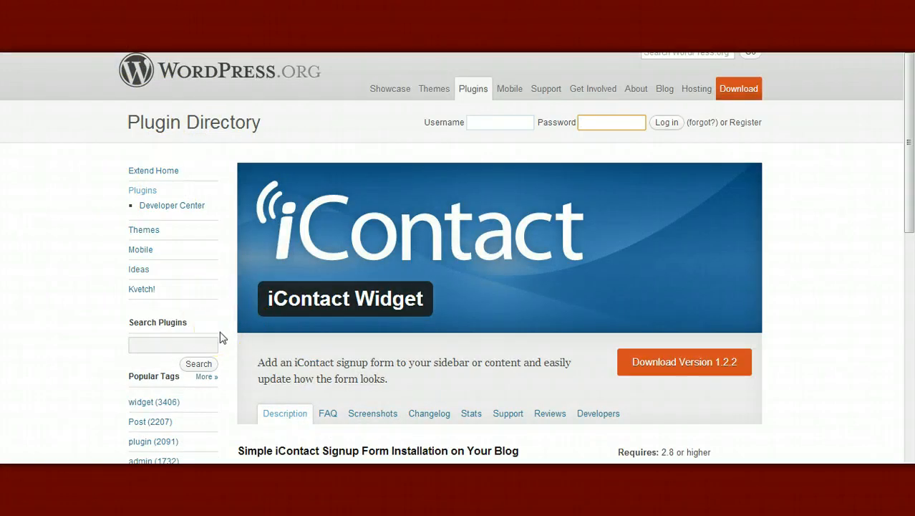
scroll("down", 3)
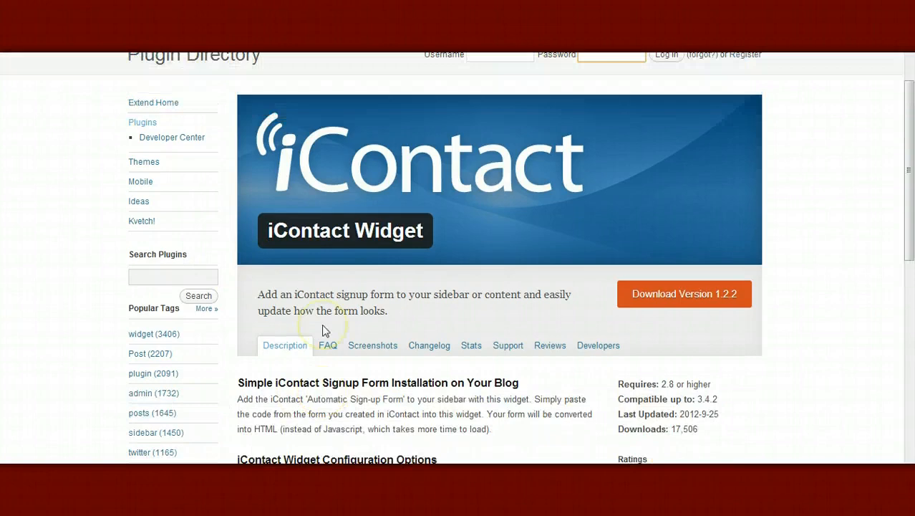
scroll("up", 3)
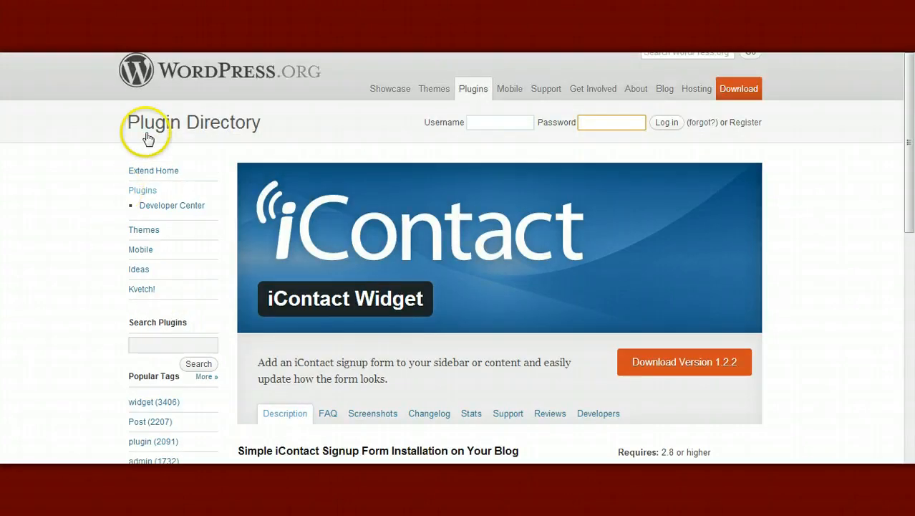
mouse_move(474, 88)
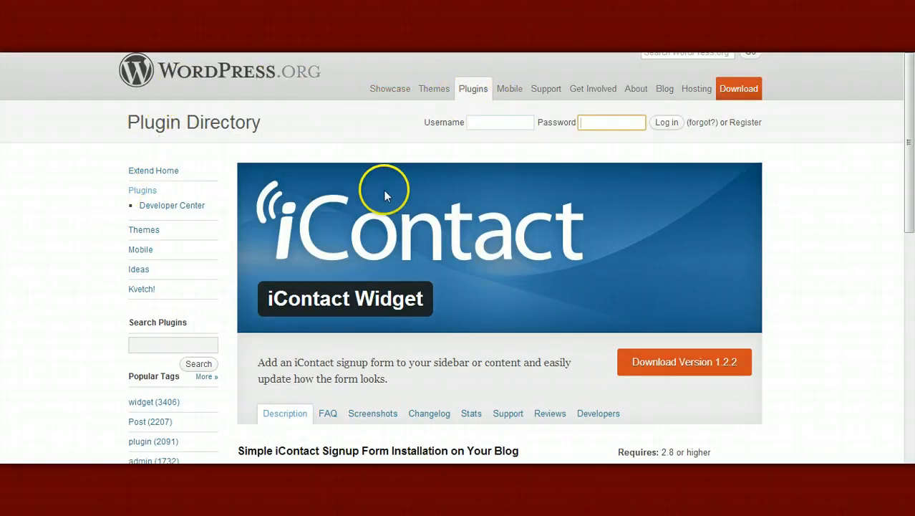
scroll("down", 3)
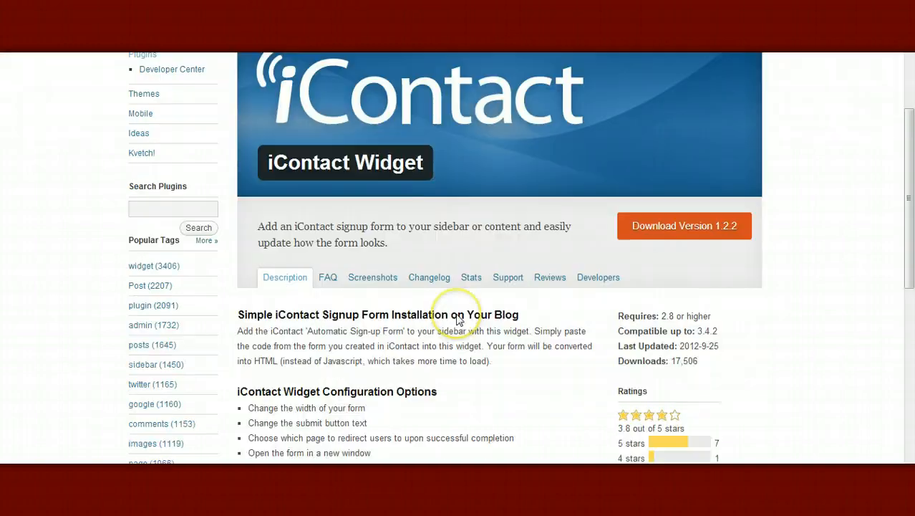
scroll("down", 3)
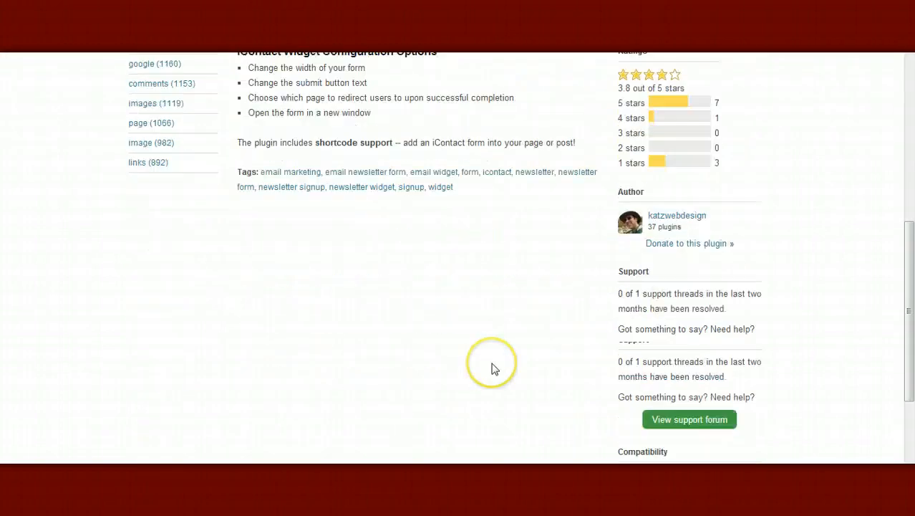
scroll("down", 3)
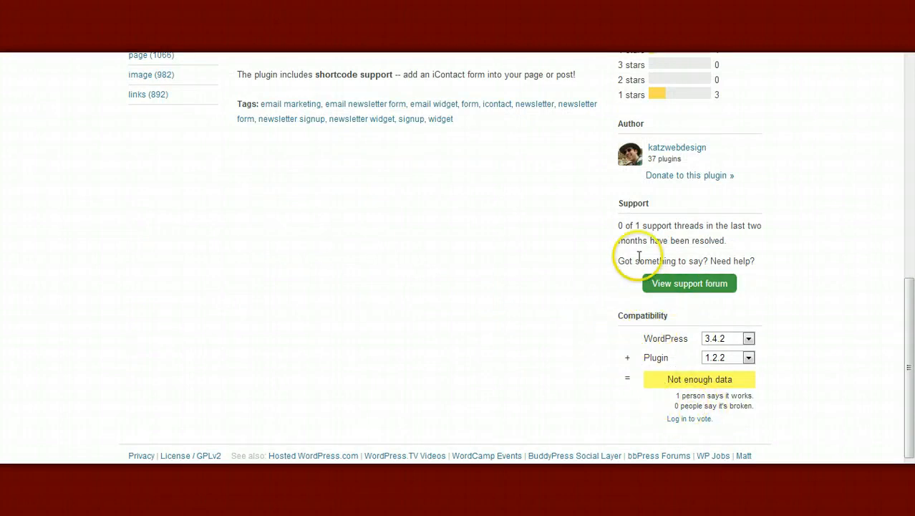
mouse_move(657, 282)
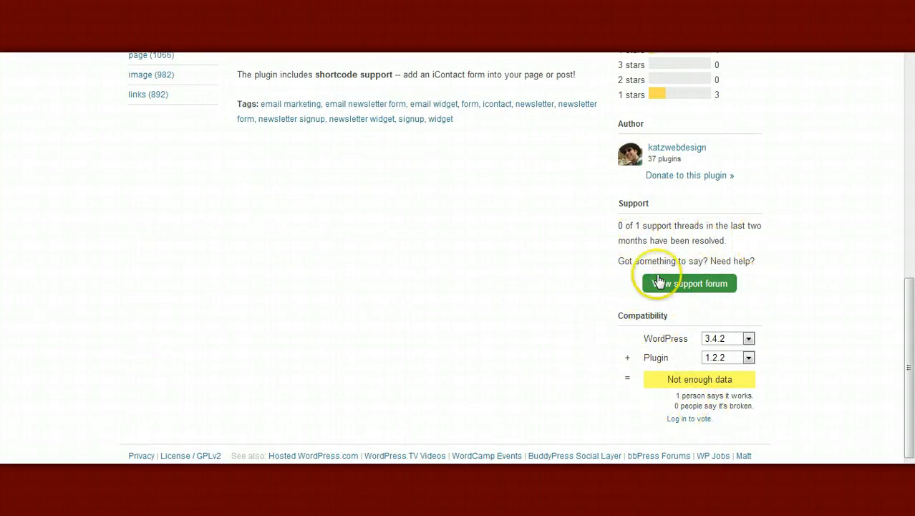
scroll("up", 3)
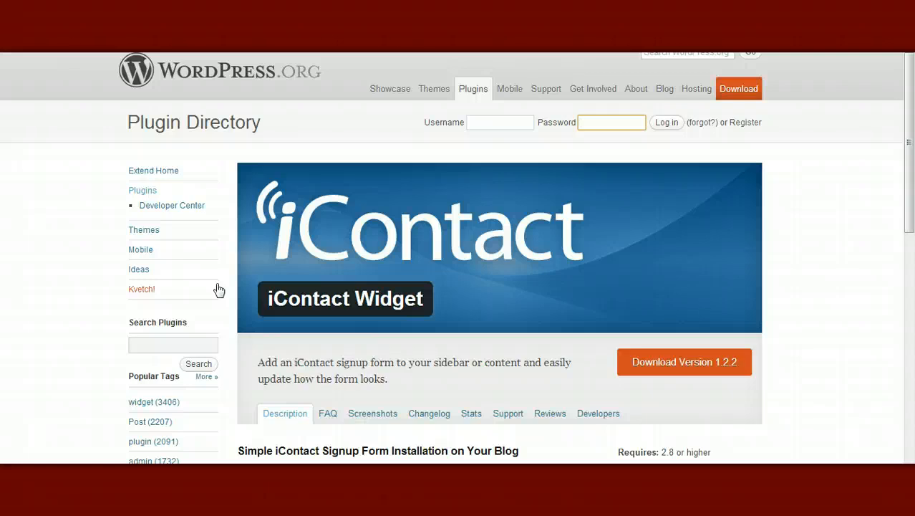
Scroll down the iContact Widget plugin page.
scroll("down", 3)
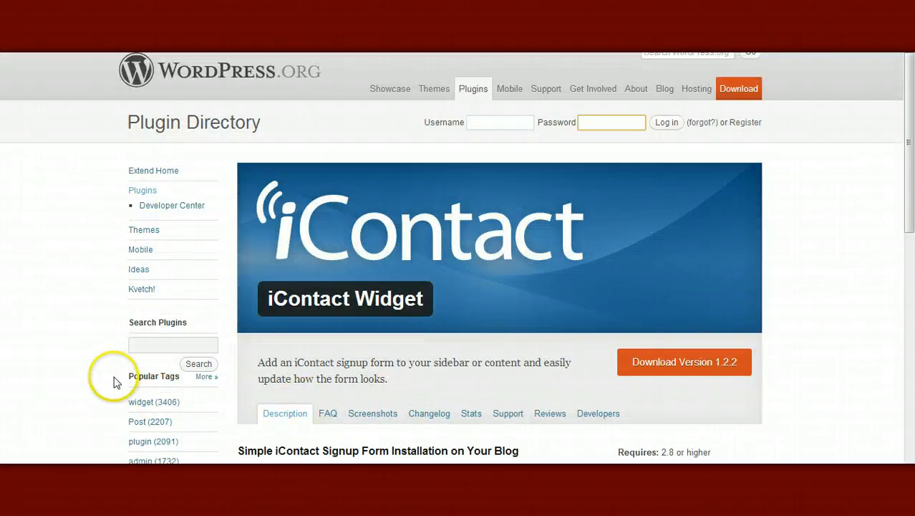
mouse_move(85, 290)
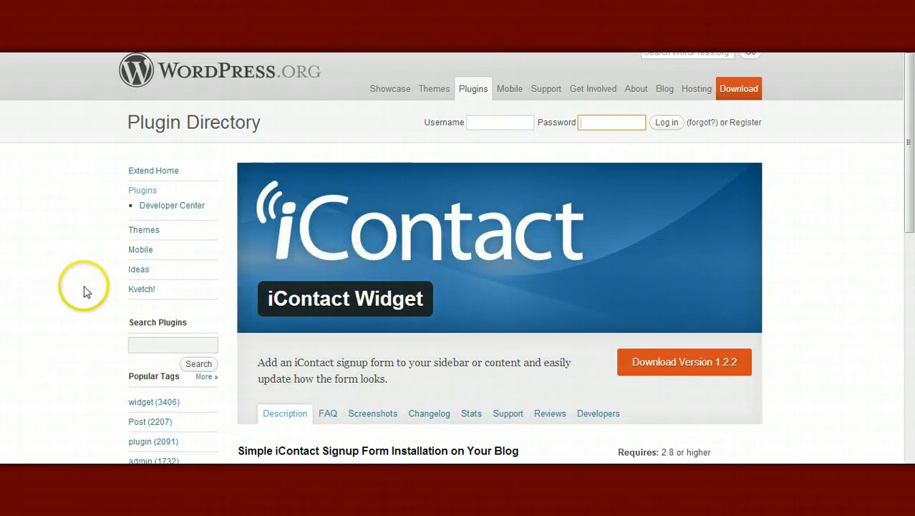
mouse_move(86, 293)
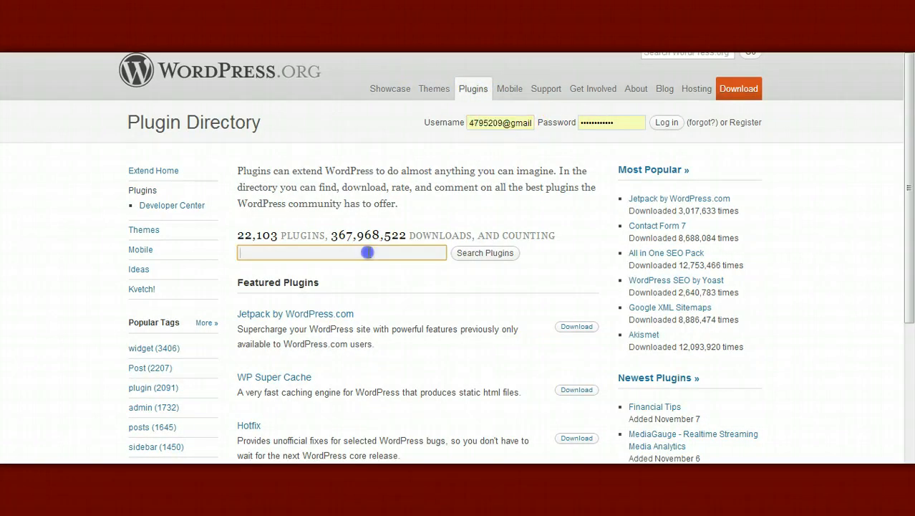
Search the Plugin Directory for 'subscr' and open the Subscribe2 result.
type("subscribe2")
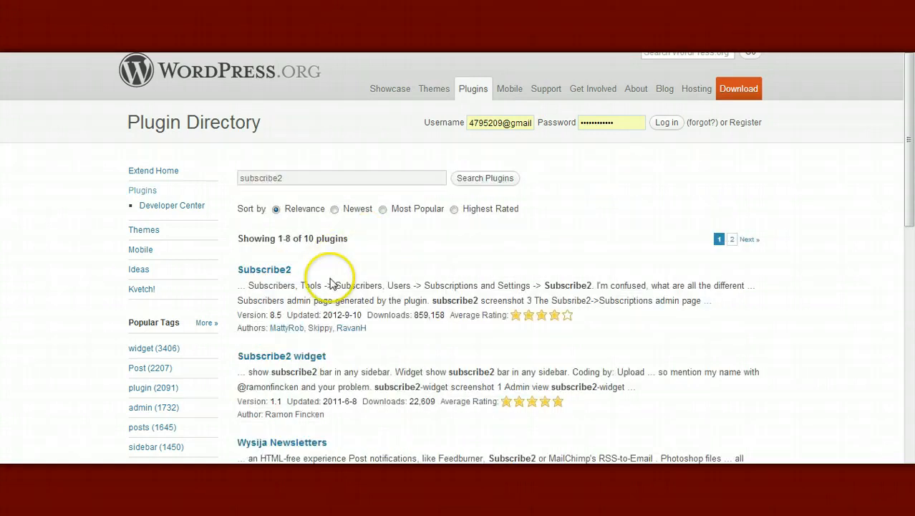
scroll("down", 3)
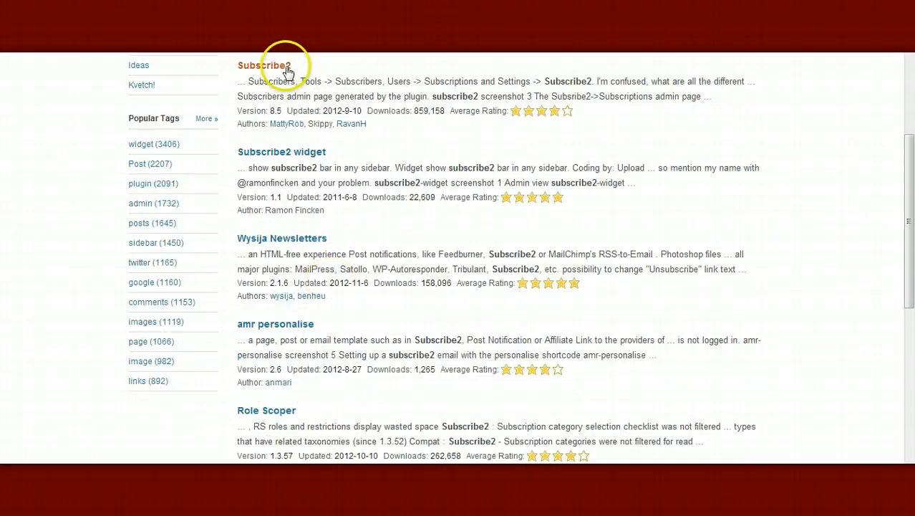
left_click(263, 65)
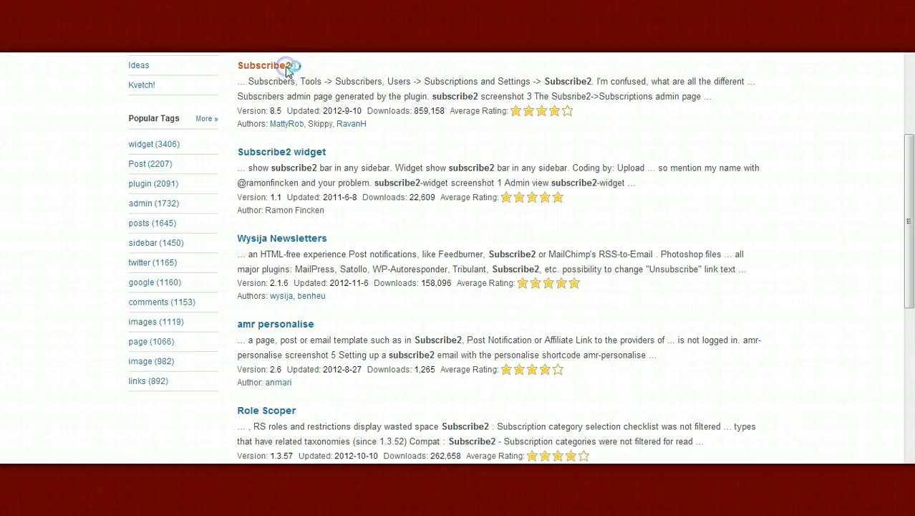
left_click(260, 65)
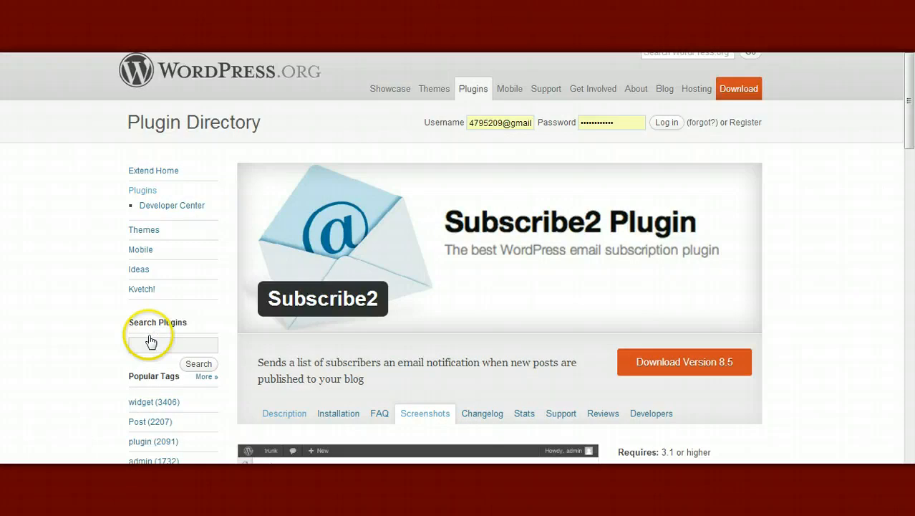
Scroll through Subscribe2's screenshots, ratings and compatibility details.
scroll("down", 3)
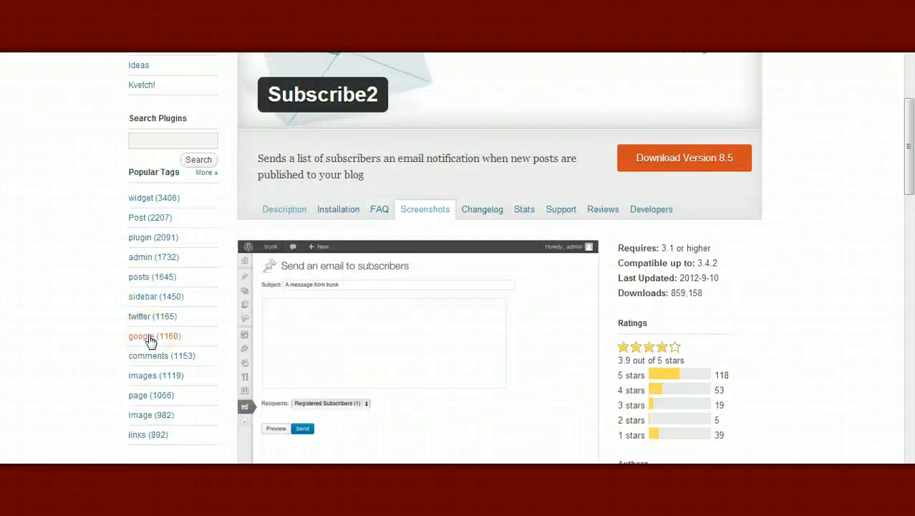
scroll("down", 3)
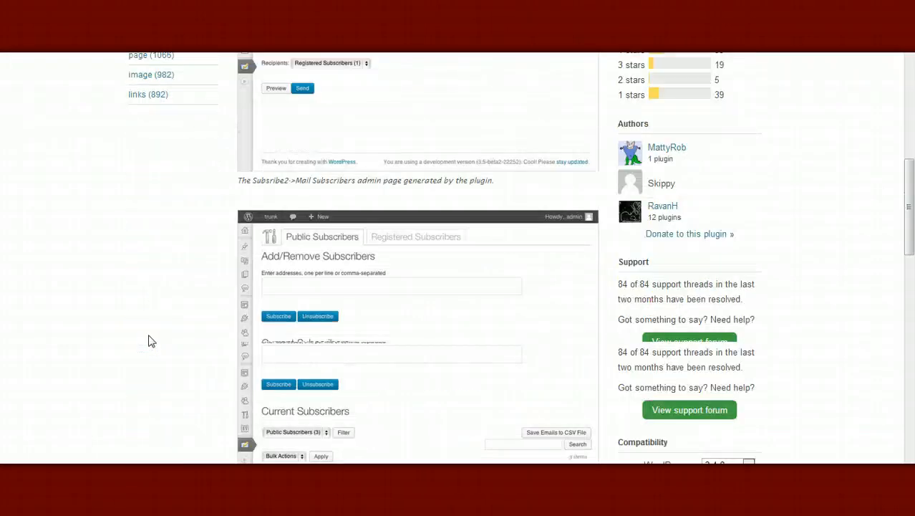
scroll("down", 3)
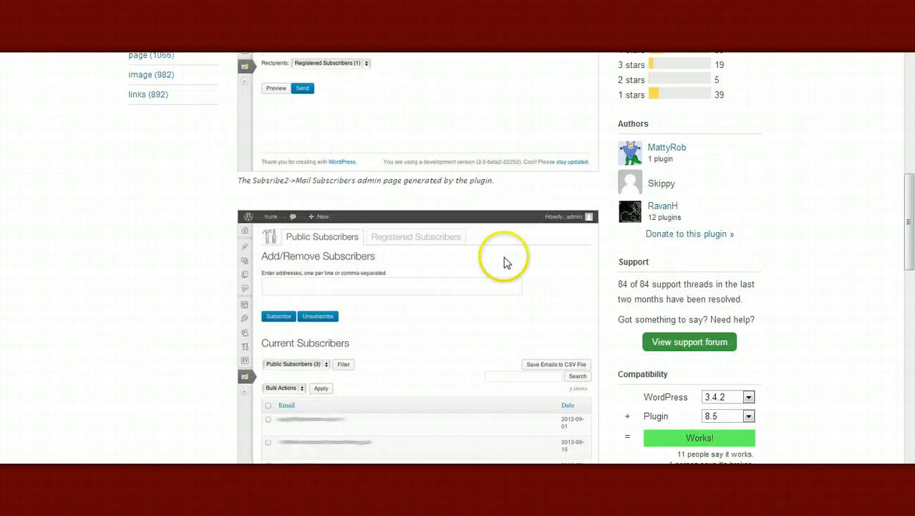
scroll("up", 3)
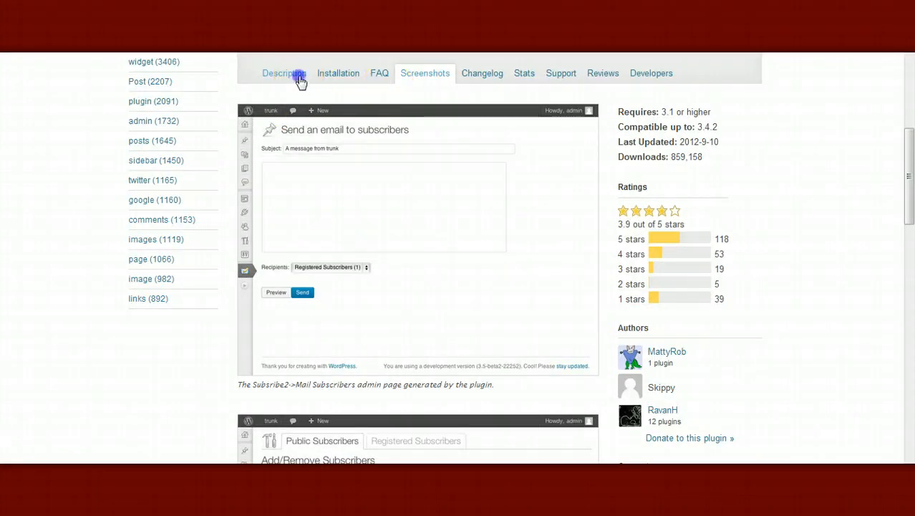
View Subscribe2's Description, then its automatic and manual Installation instructions.
left_click(284, 72)
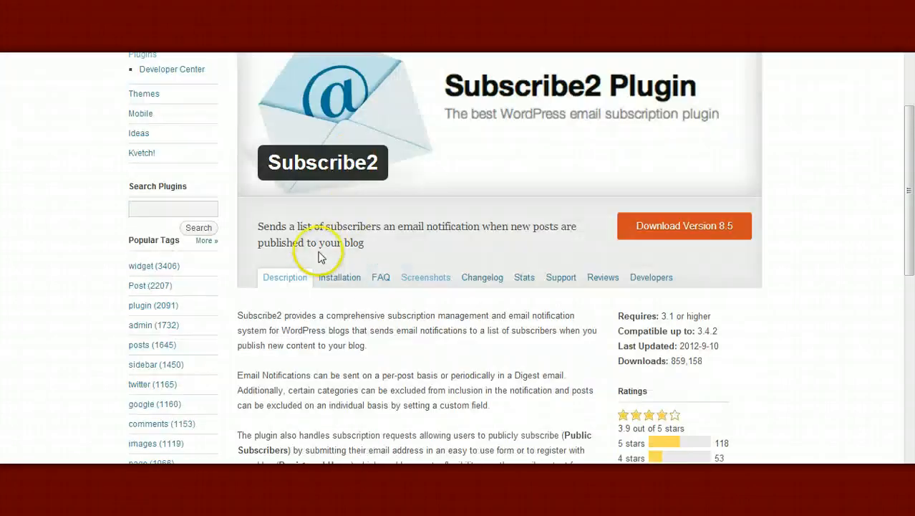
left_click(339, 277)
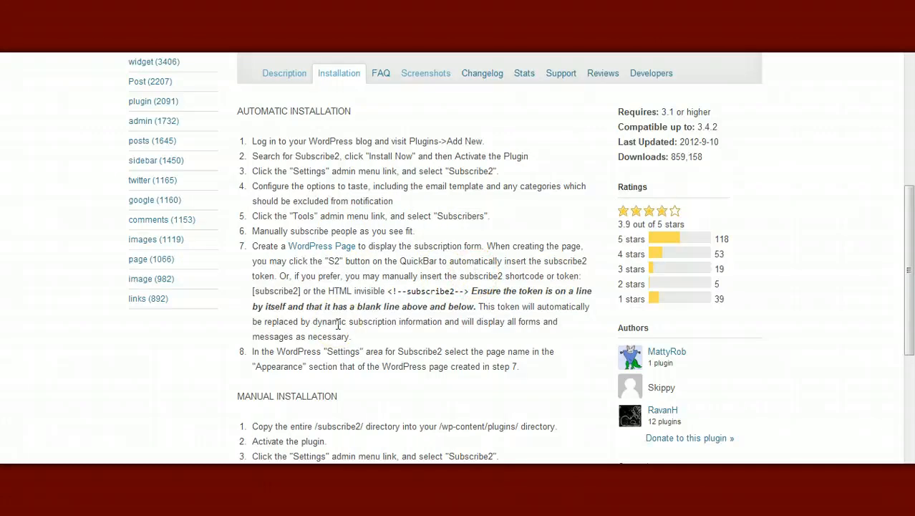
mouse_move(346, 335)
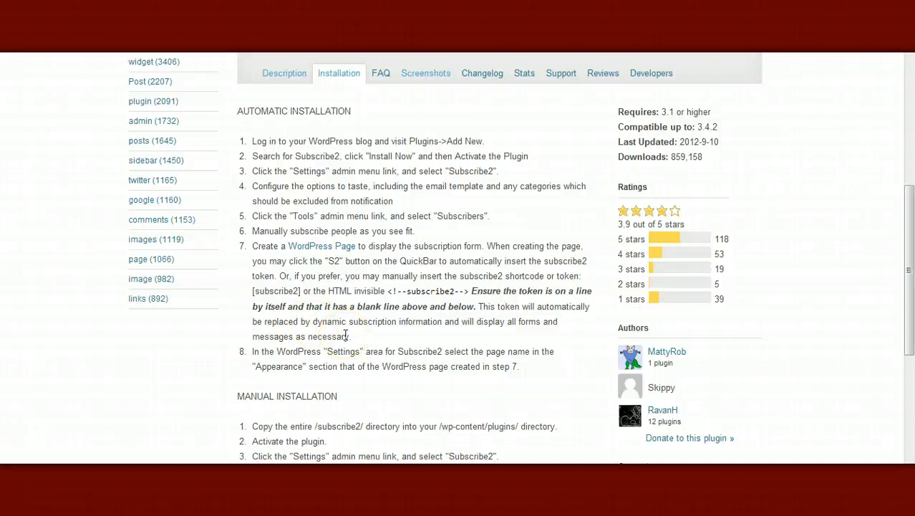